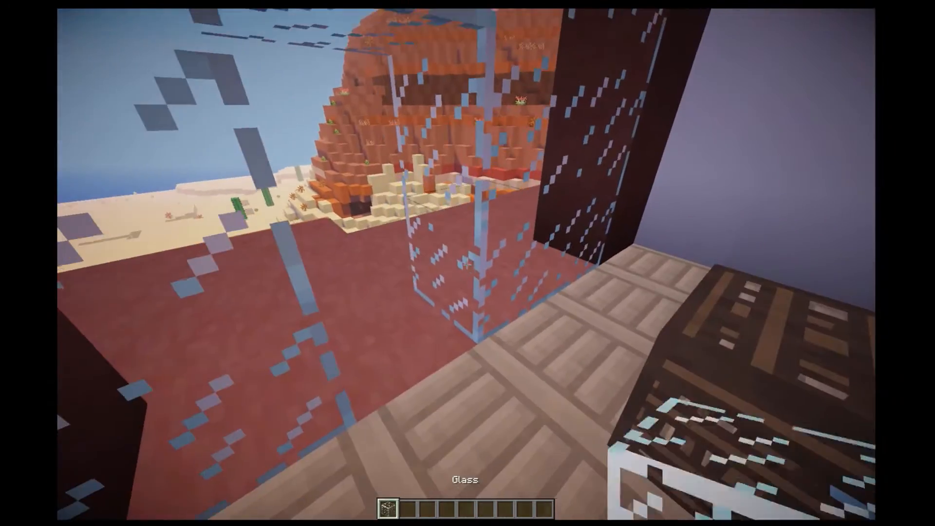
Move the coloured blocks and furniture pieces from the framed chest into the player's inventory.
key(e)
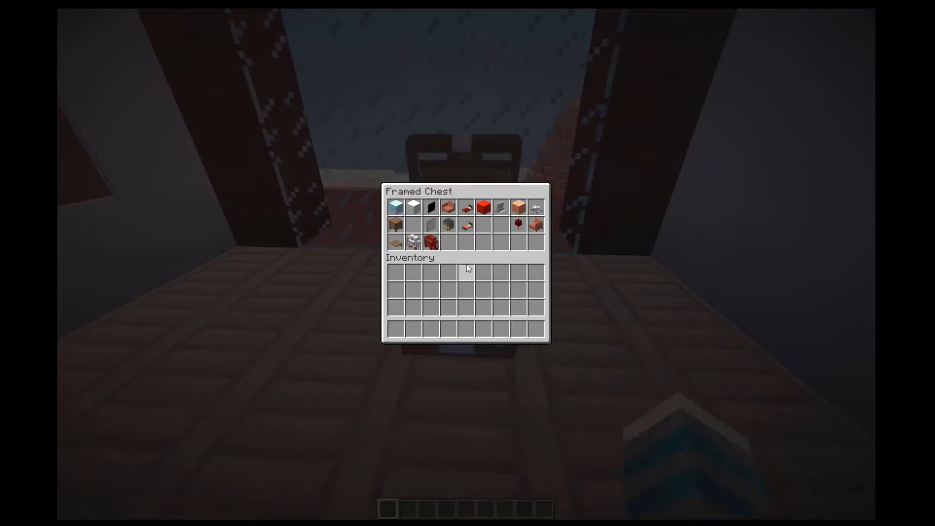
mouse_move(394, 206)
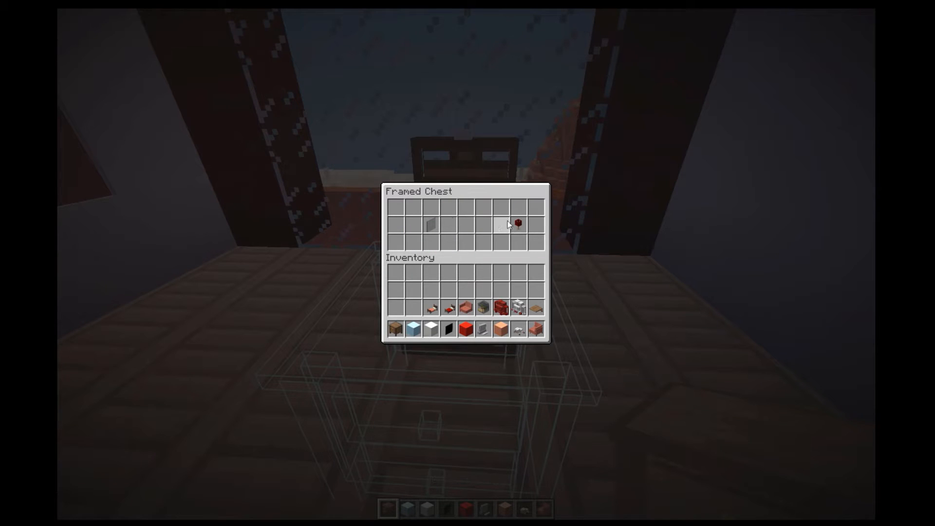
key(Escape)
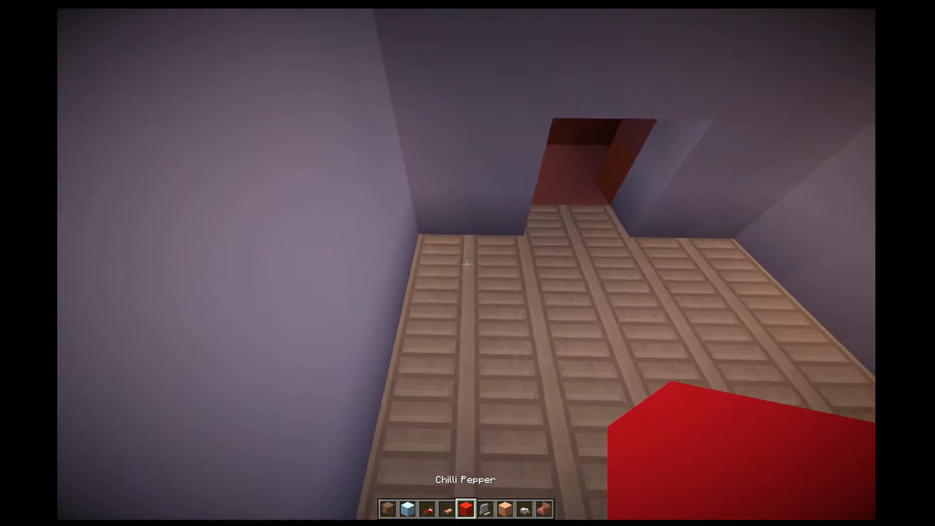
Decorate the pale bedroom walls with red, coral and blue square panel dots.
key(e)
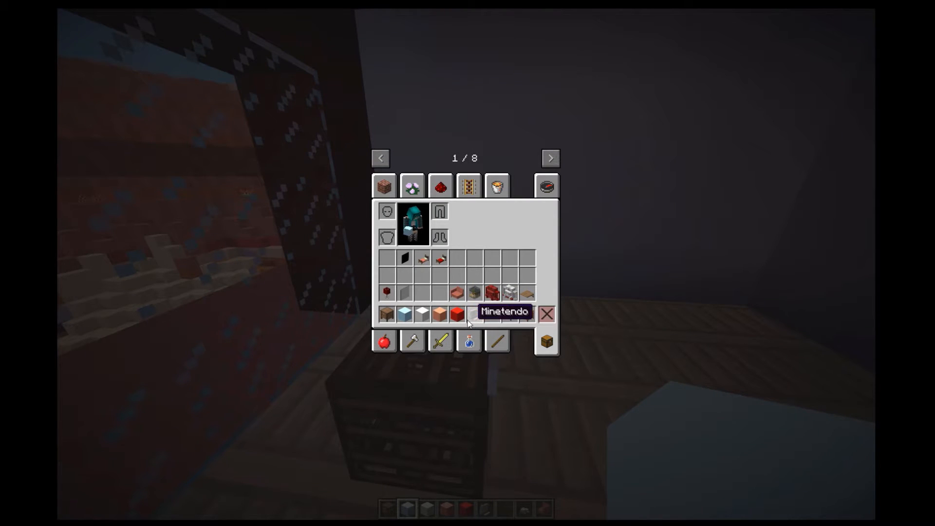
mouse_move(458, 323)
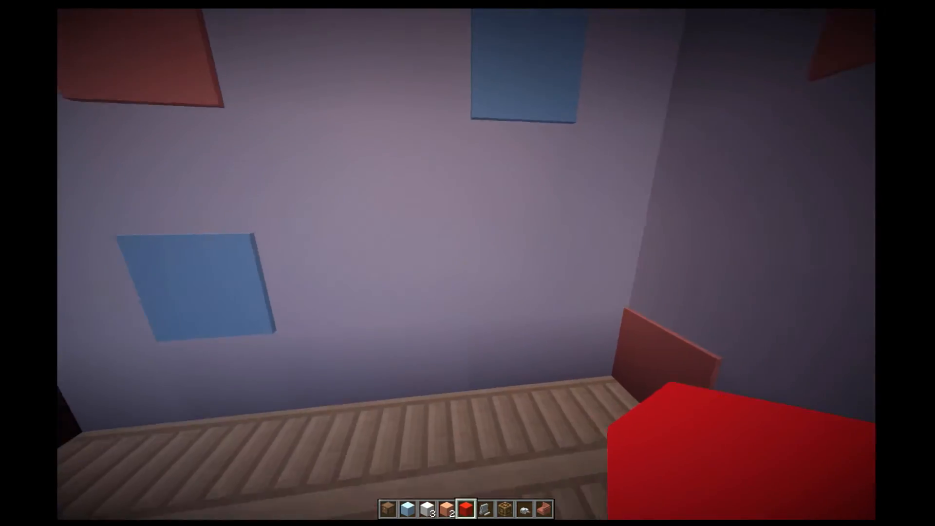
mouse_move(467, 265)
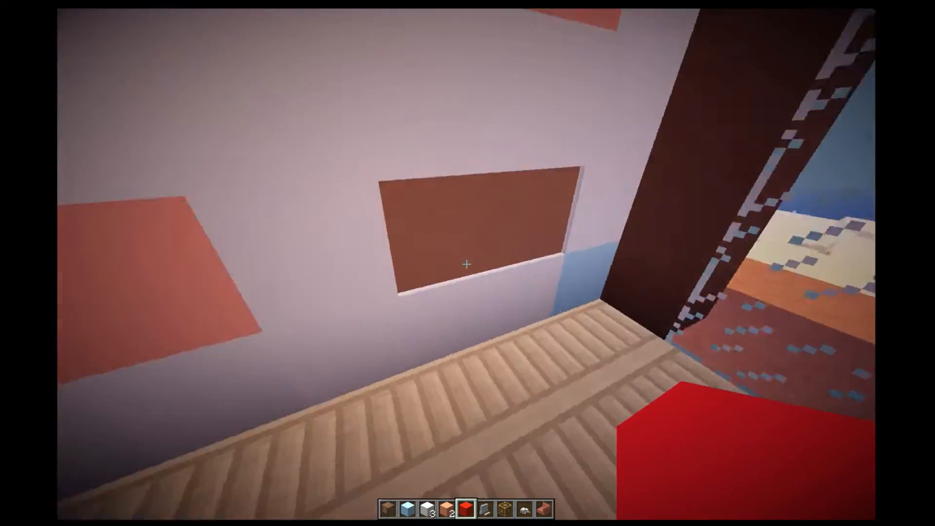
click(467, 265)
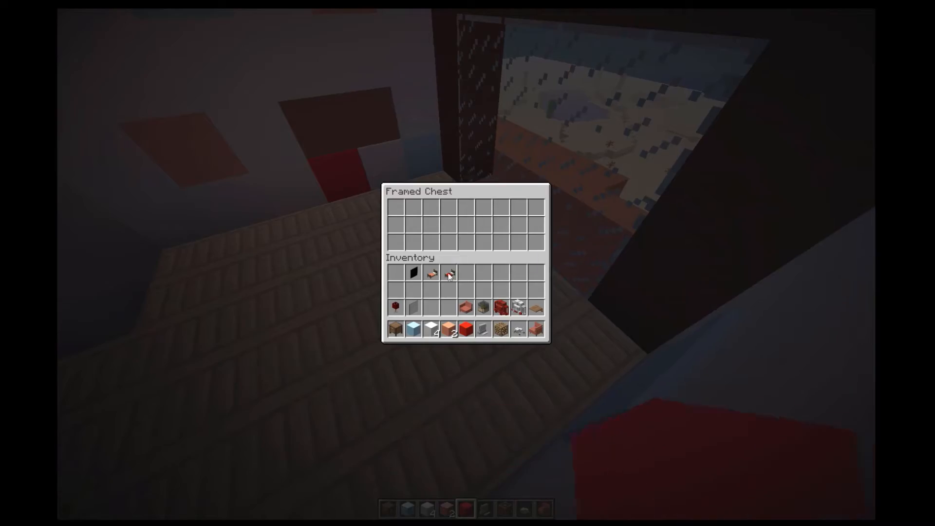
Stand a coral bed and a red bed on the floor against the polka-dot walls.
key(Escape)
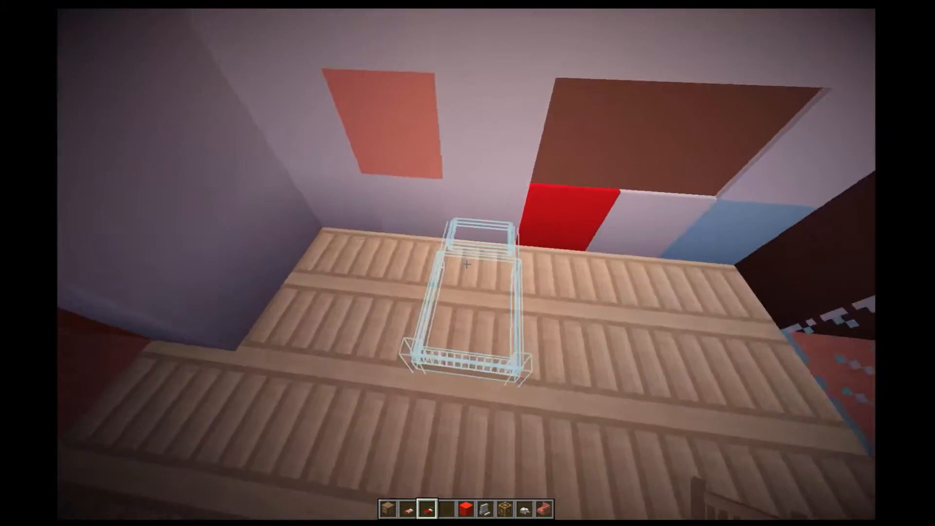
mouse_move(463, 265)
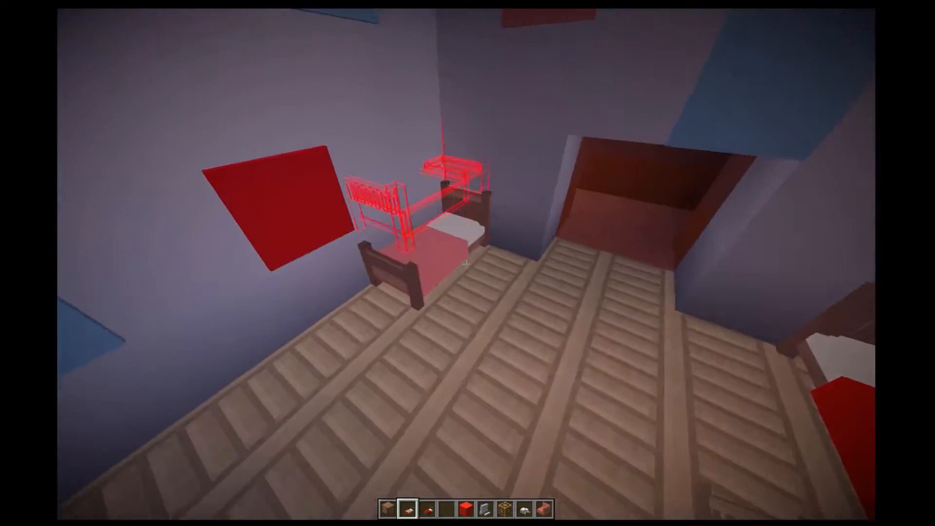
key(e)
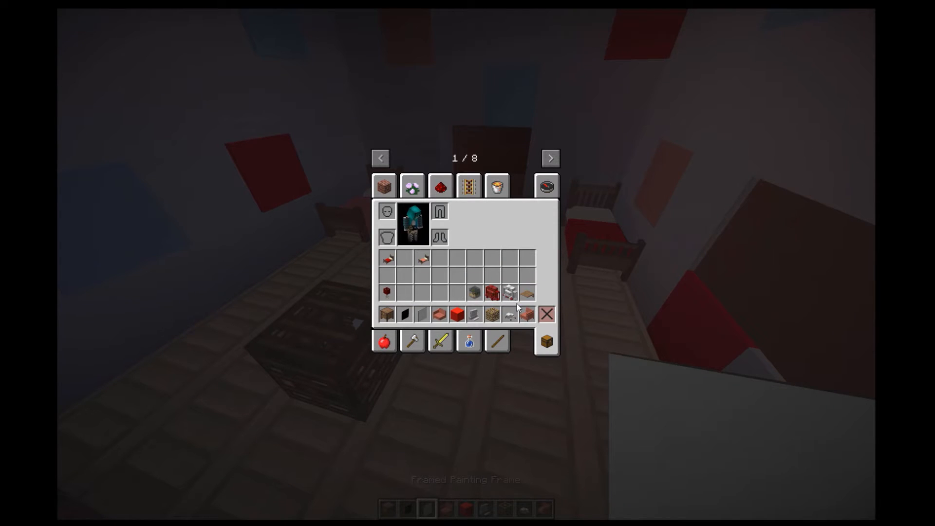
Set a nightstand beside the bed with a fish bowl on top of it.
key(Escape)
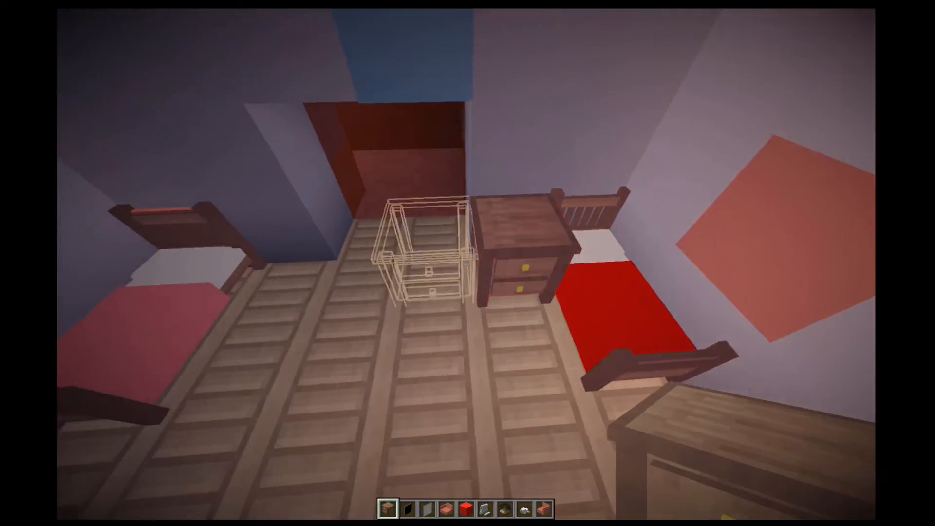
key(e)
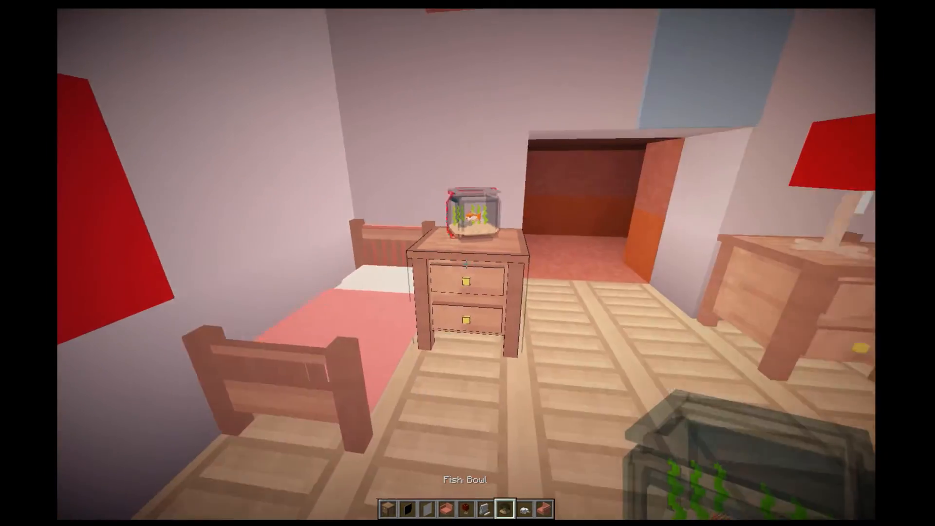
key(e)
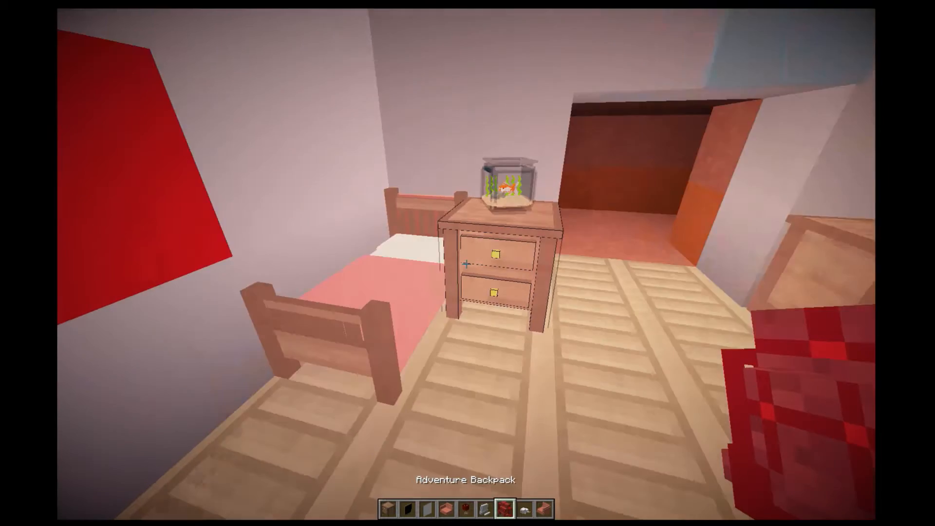
Line the wall beneath the dots with coral couch pieces and a small white cabinet.
key(e)
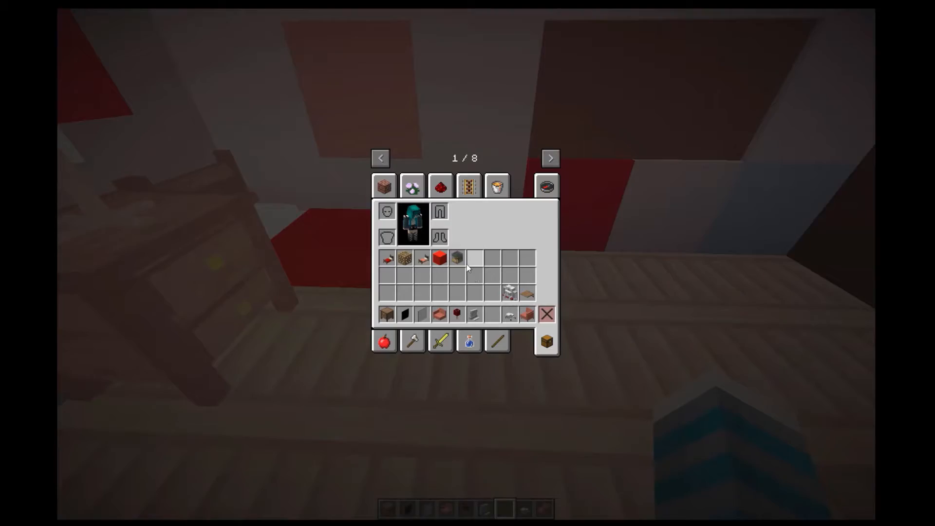
key(Escape)
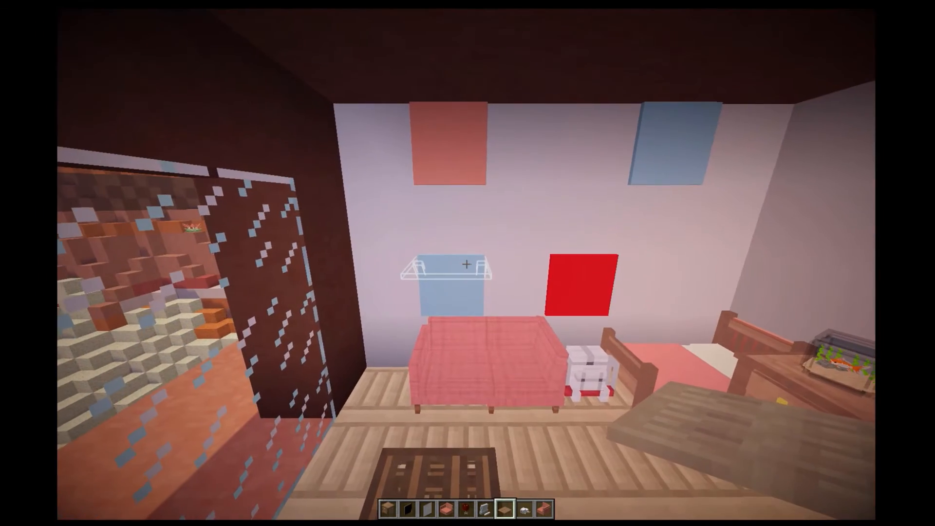
Finish the kids' room with a wall-mounted TV, a shelf holding a sheep plush and a game console.
key(e)
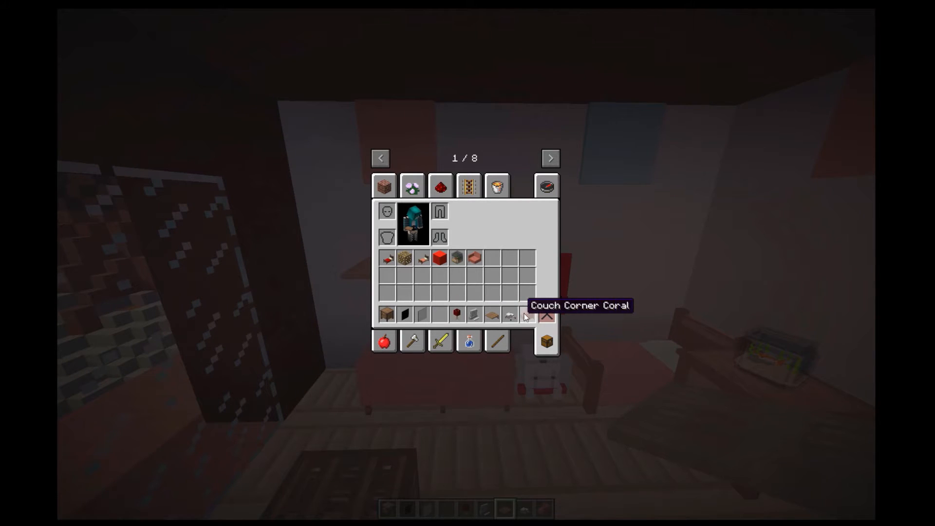
key(Escape)
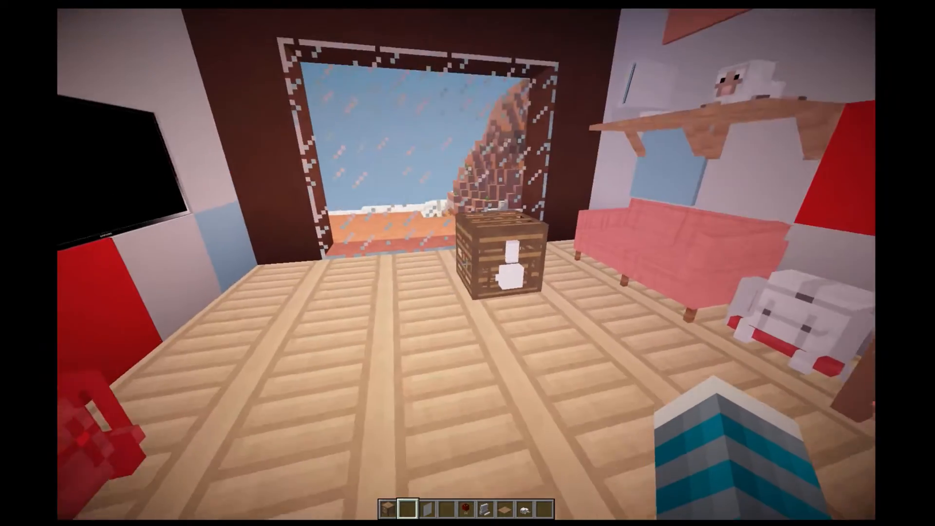
click(495, 256)
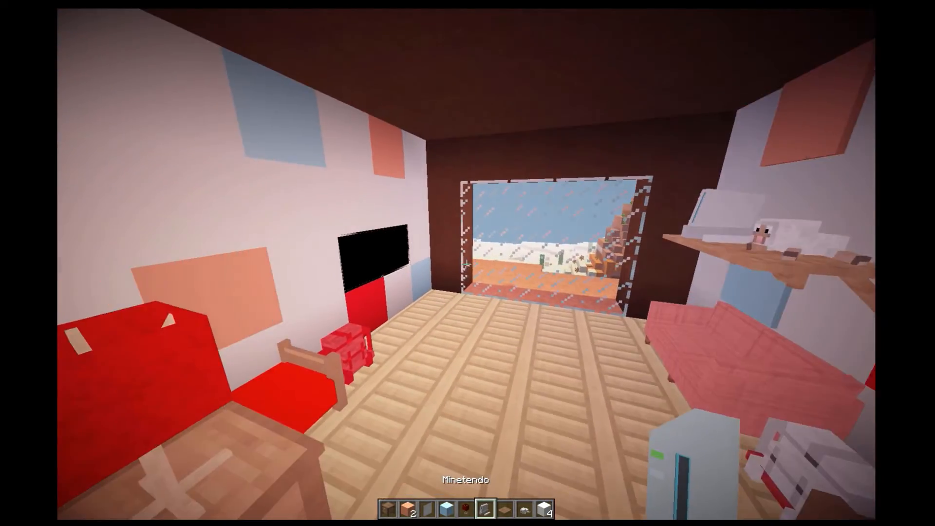
mouse_move(464, 265)
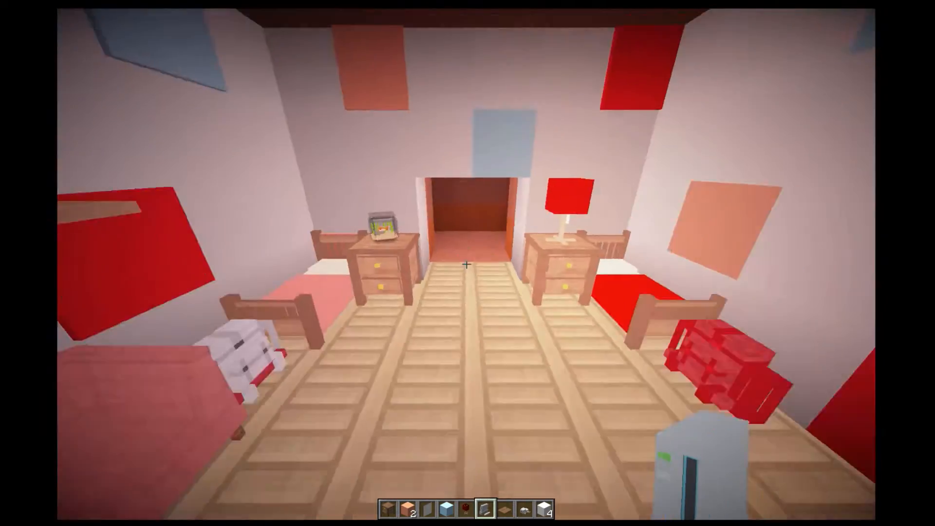
mouse_move(465, 266)
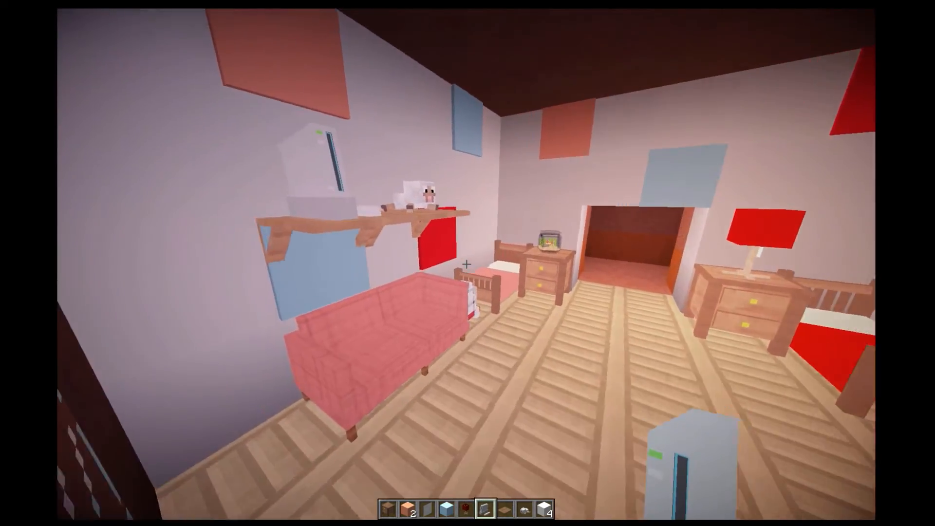
mouse_move(467, 263)
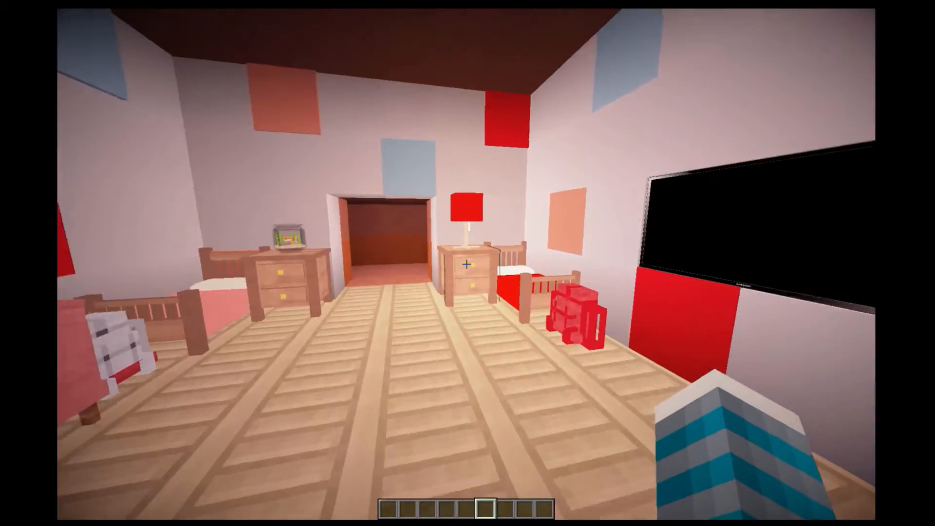
mouse_move(467, 276)
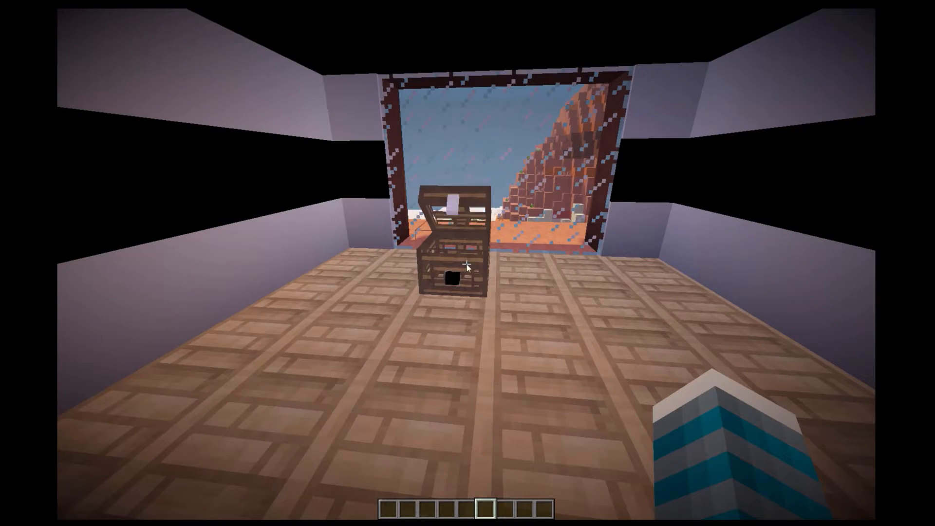
Collect the panda-room furniture from the chest and place the Double Bed Black.
click(461, 272)
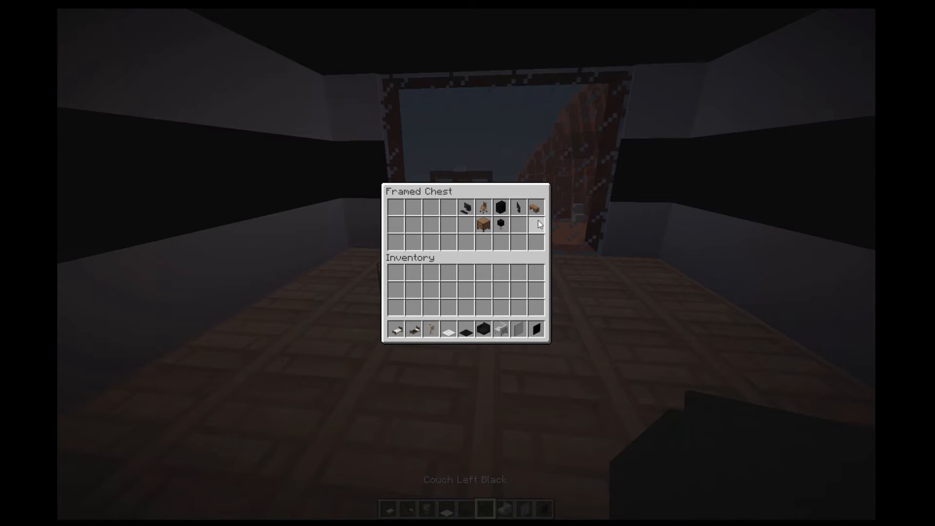
key(Escape)
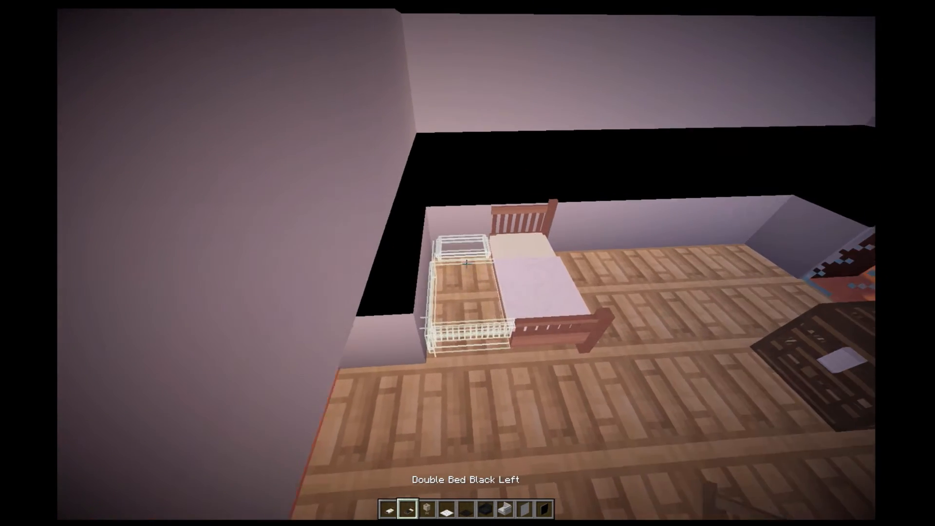
Flank the bed with two nightstands topped with black and white table lamps.
key(e)
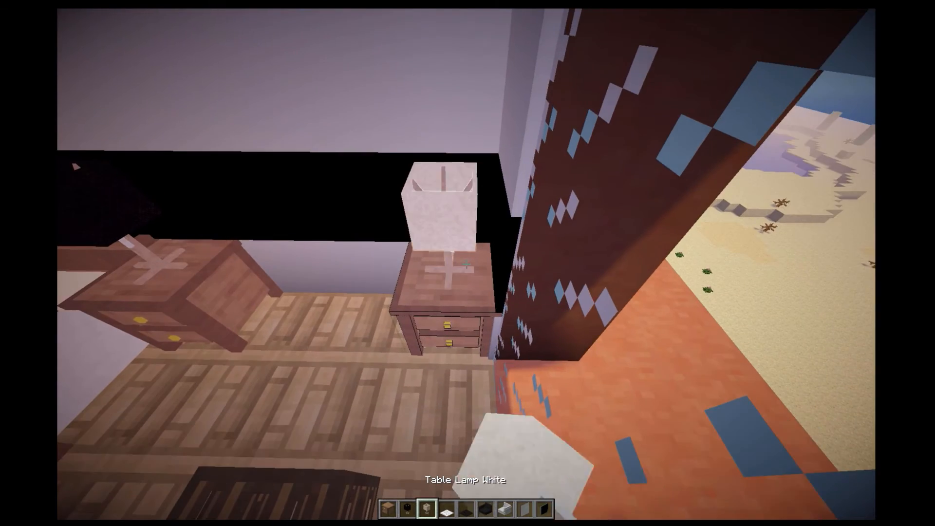
key(e)
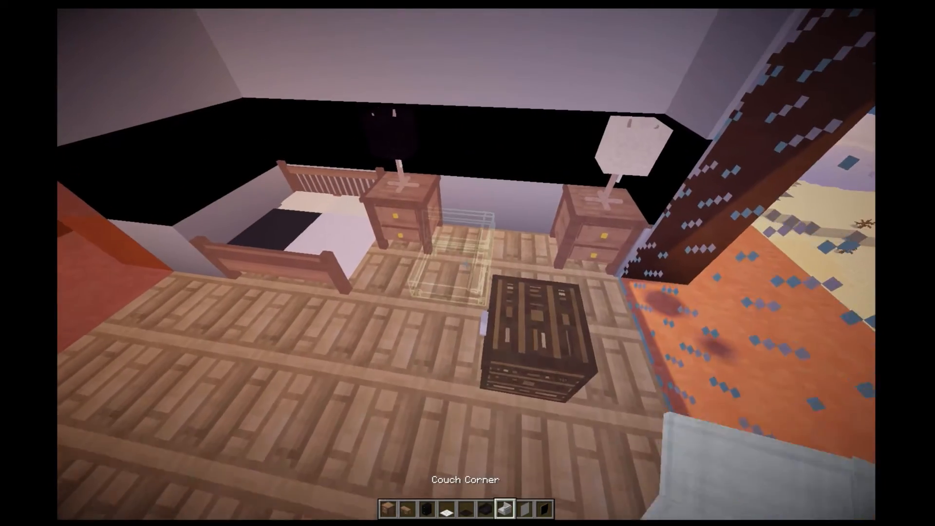
mouse_move(468, 263)
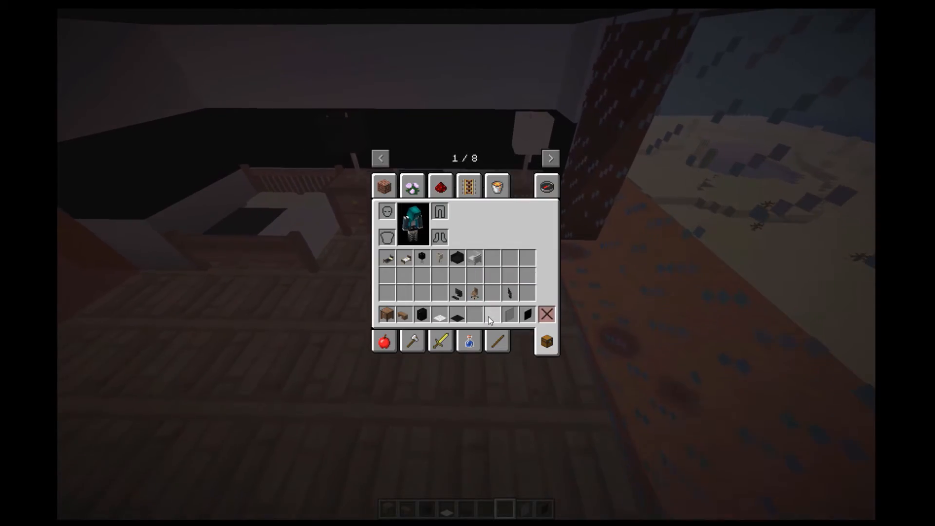
Furnish the panda room with a desk, two monitors, keyboard, PC tower, chair and a black-and-white striped rug.
key(Escape)
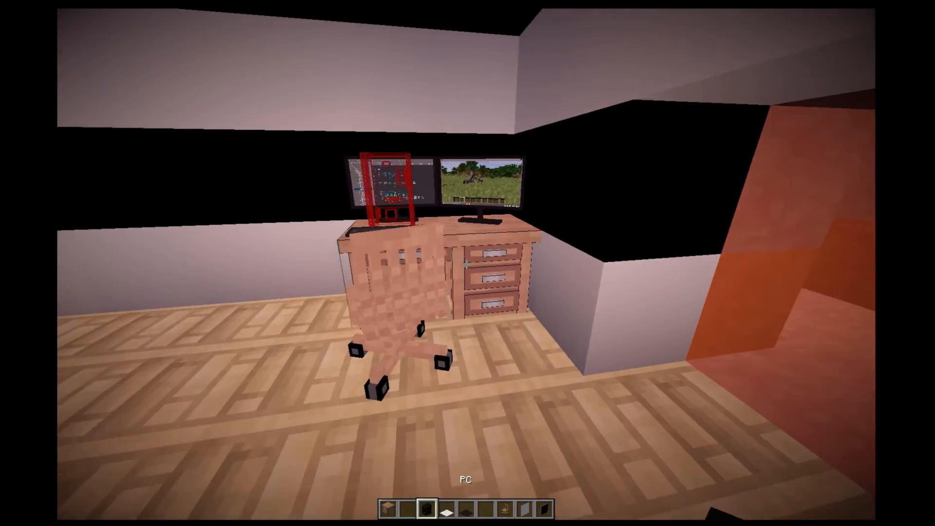
key(e)
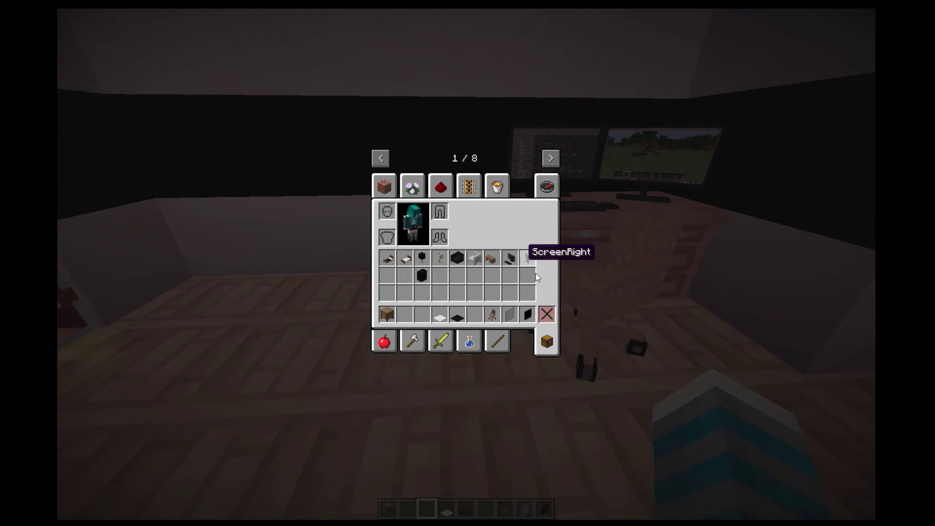
key(Escape)
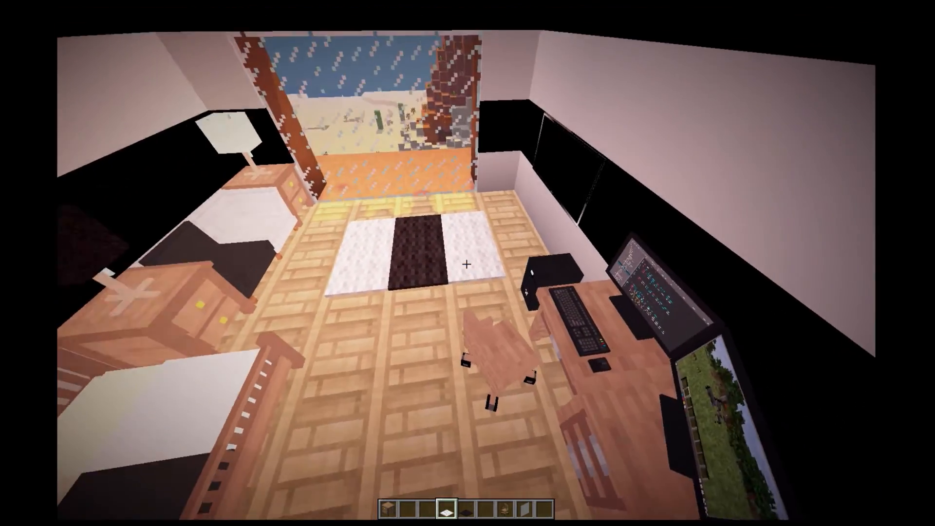
mouse_move(464, 265)
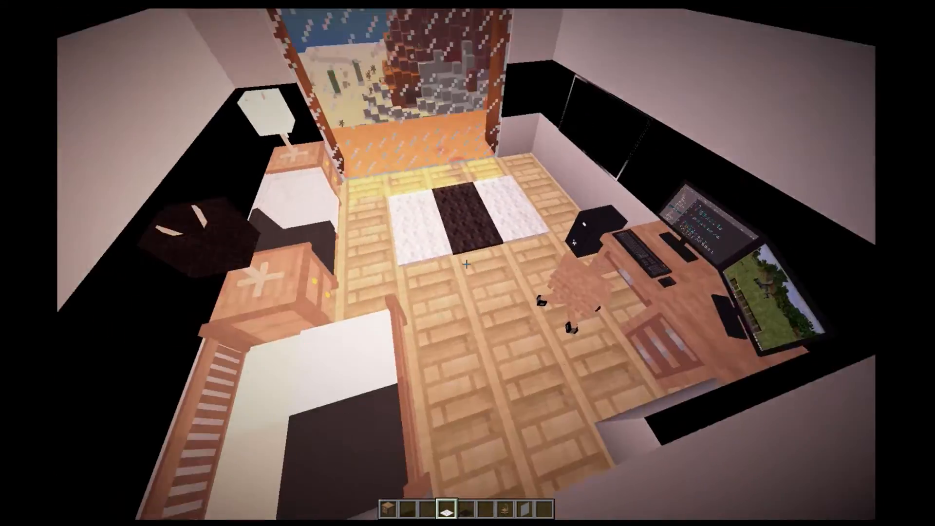
mouse_move(466, 264)
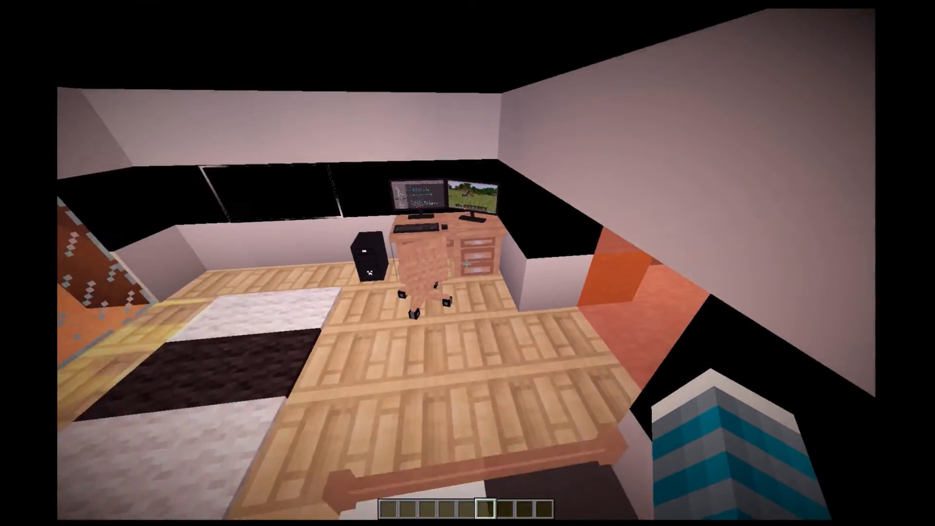
mouse_move(468, 263)
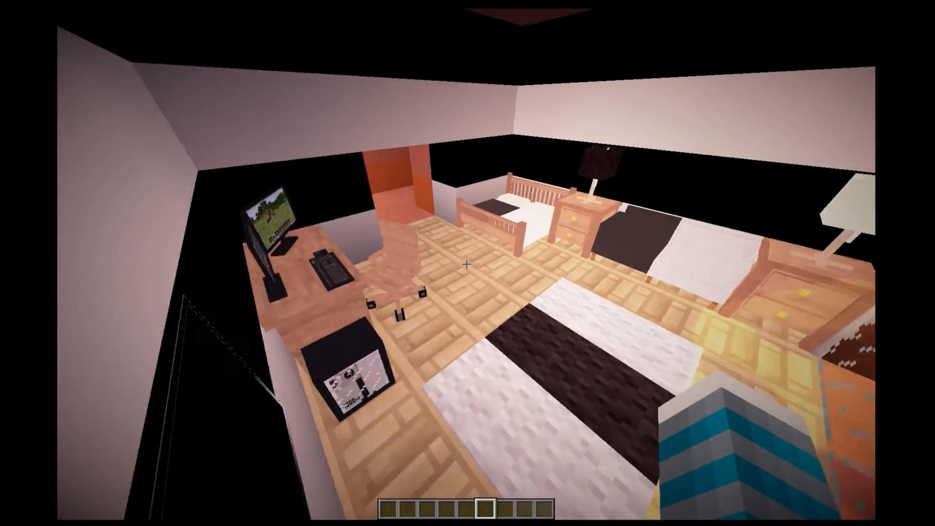
mouse_move(466, 264)
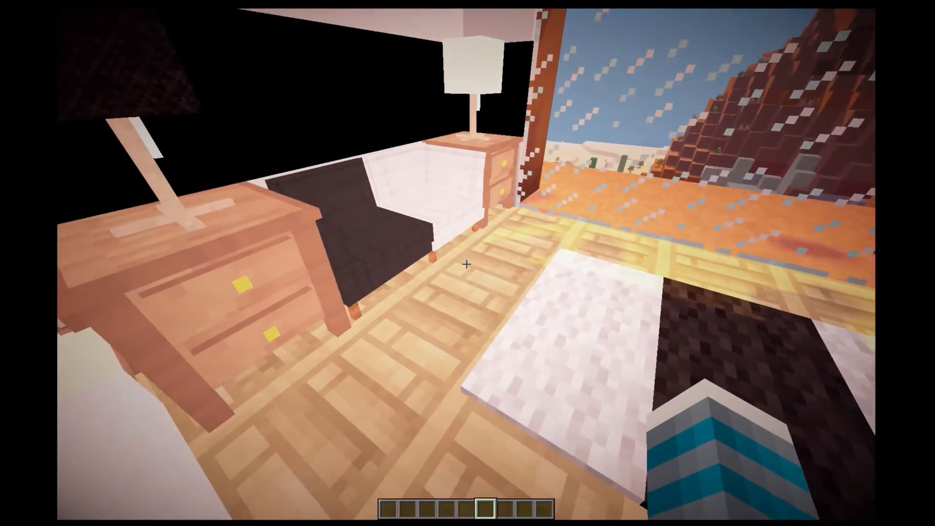
mouse_move(463, 265)
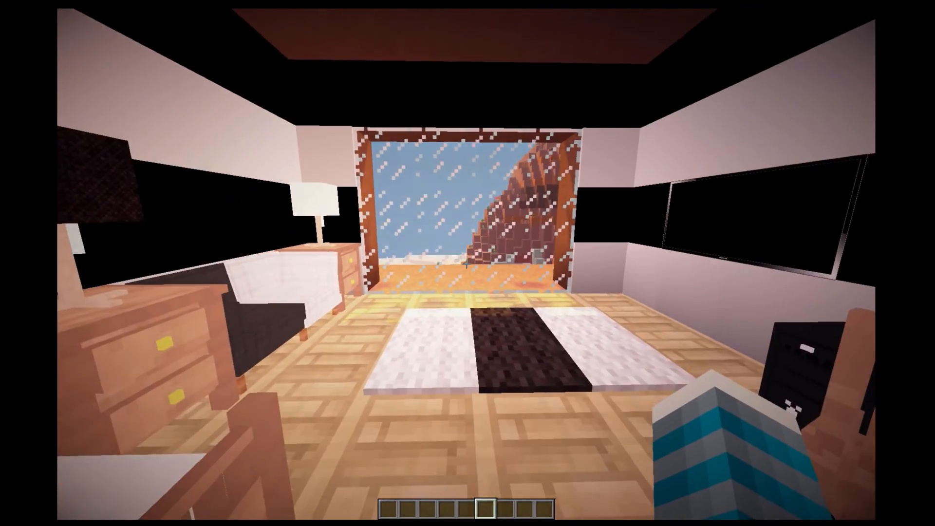